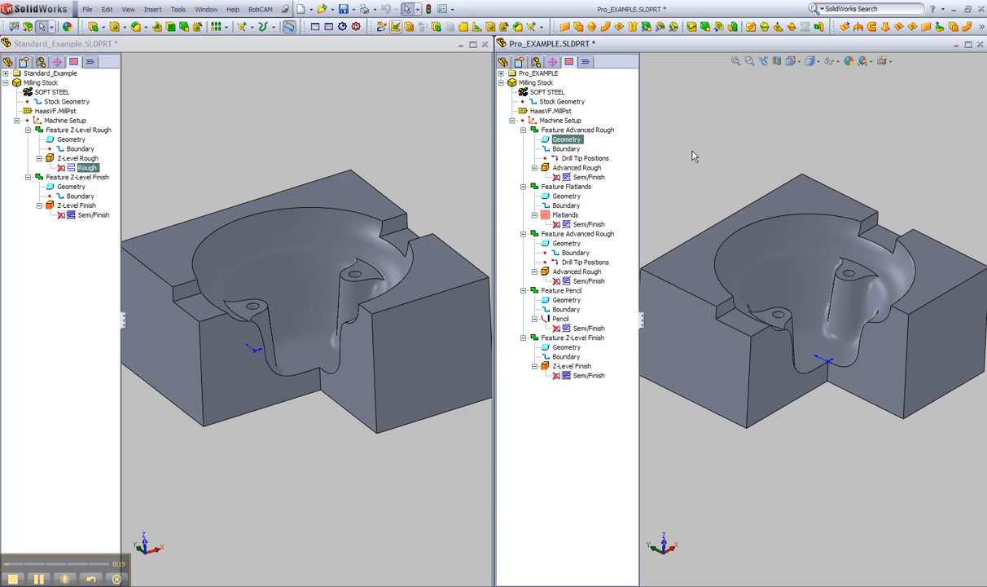
Display the Z-Level Rough toolpath on the Standard example part
{"action": "left_click", "coordinate": [78, 176]}
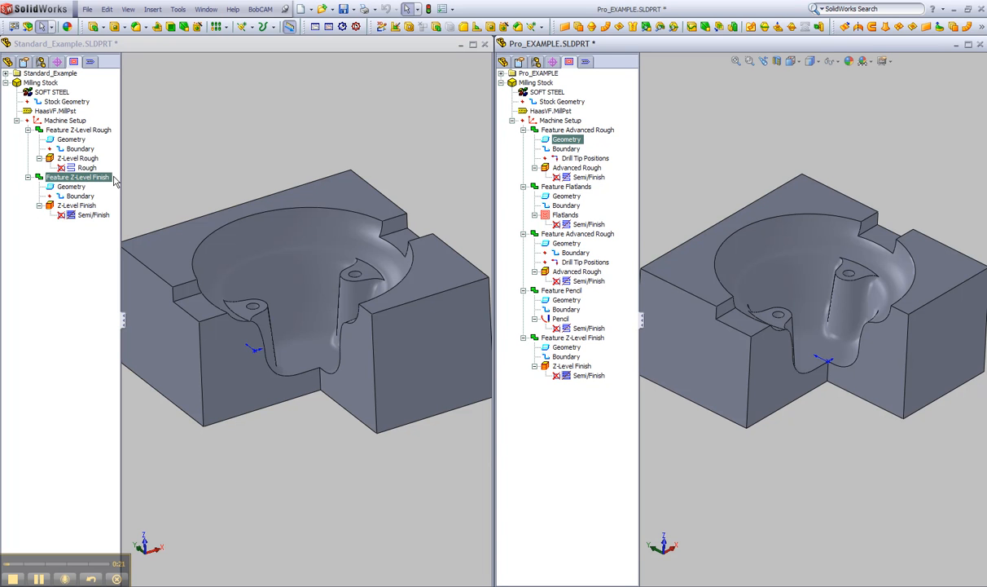
{"action": "left_click", "coordinate": [78, 130]}
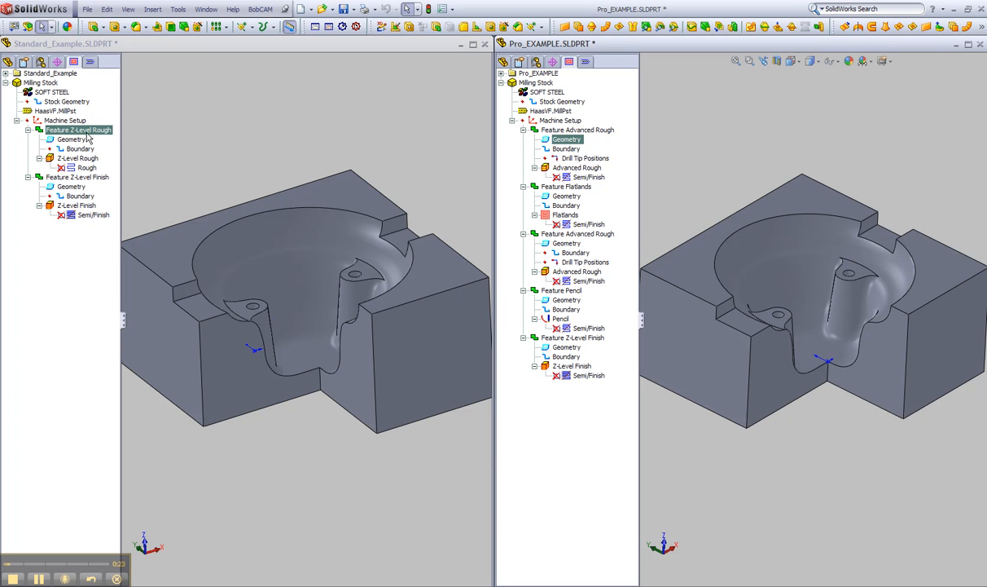
{"action": "left_click", "coordinate": [78, 176]}
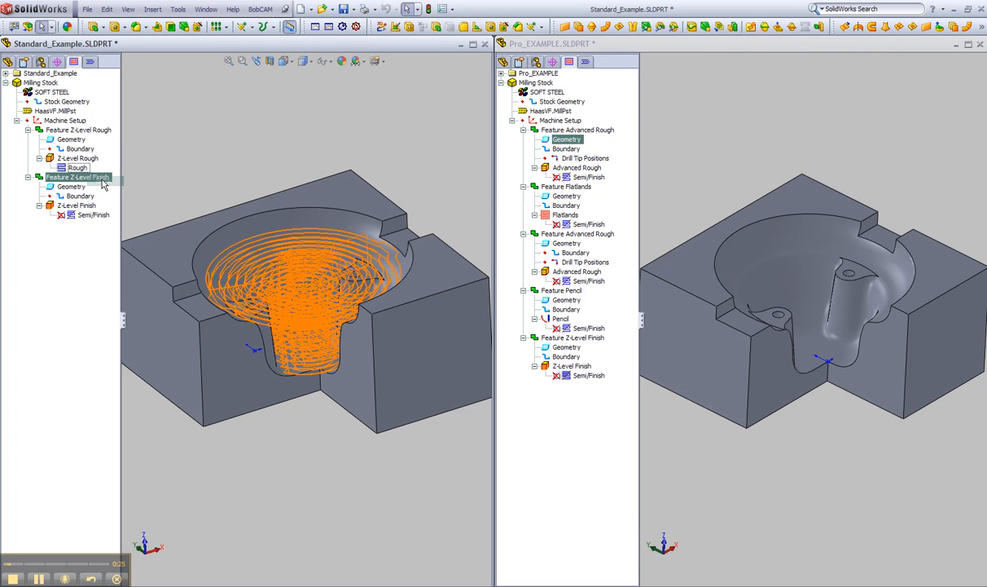
Display the Z-Level Finish toolpath beside it and review both operations' display options
{"action": "right_click", "coordinate": [95, 215]}
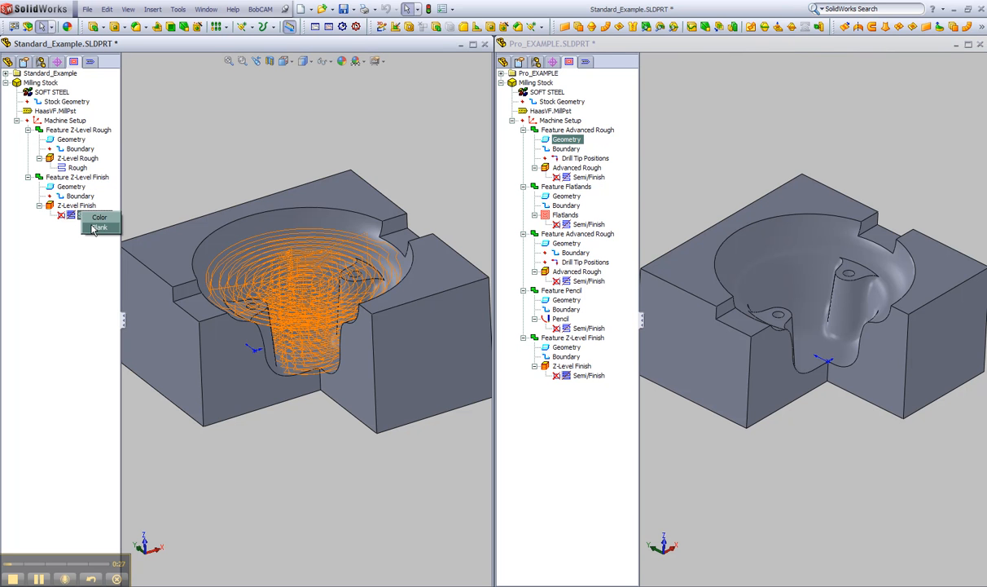
{"action": "left_click", "coordinate": [98, 227]}
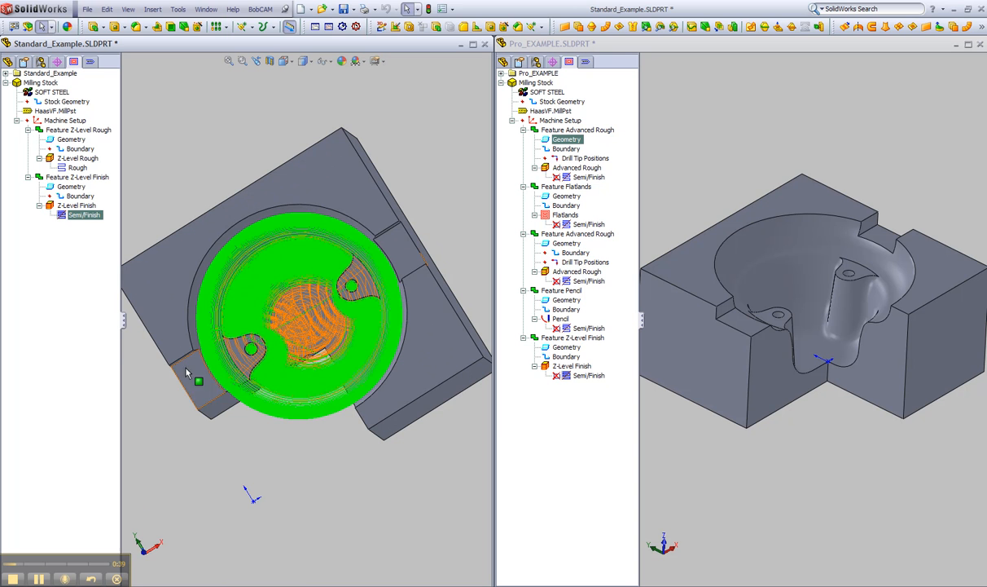
{"action": "mouse_move", "coordinate": [172, 383]}
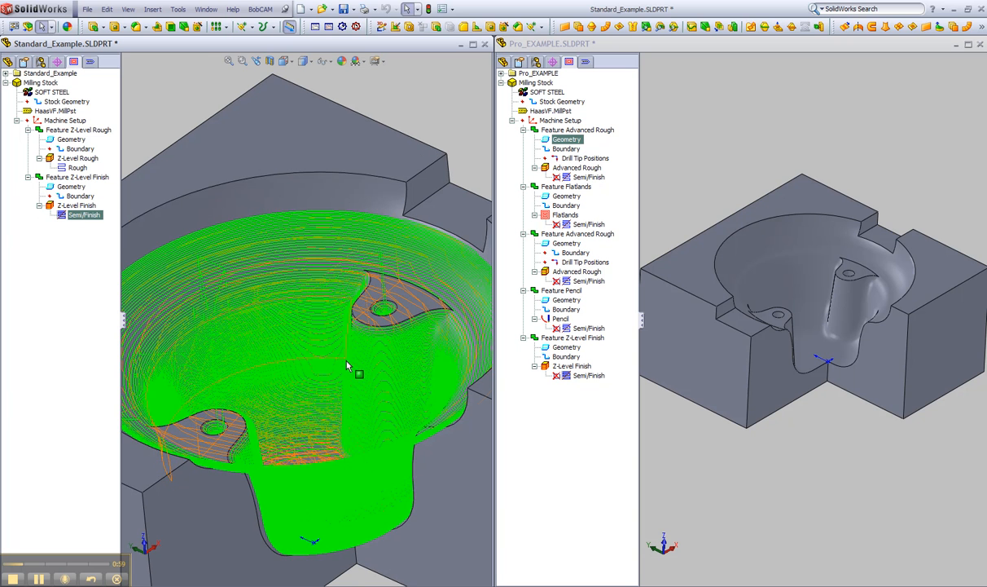
{"action": "right_click", "coordinate": [73, 186]}
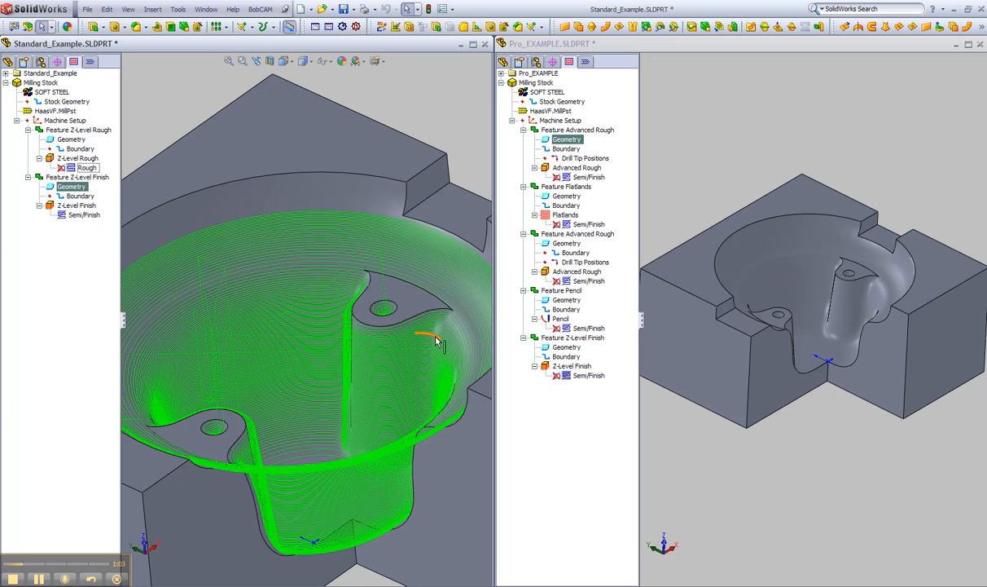
{"action": "right_click", "coordinate": [85, 215]}
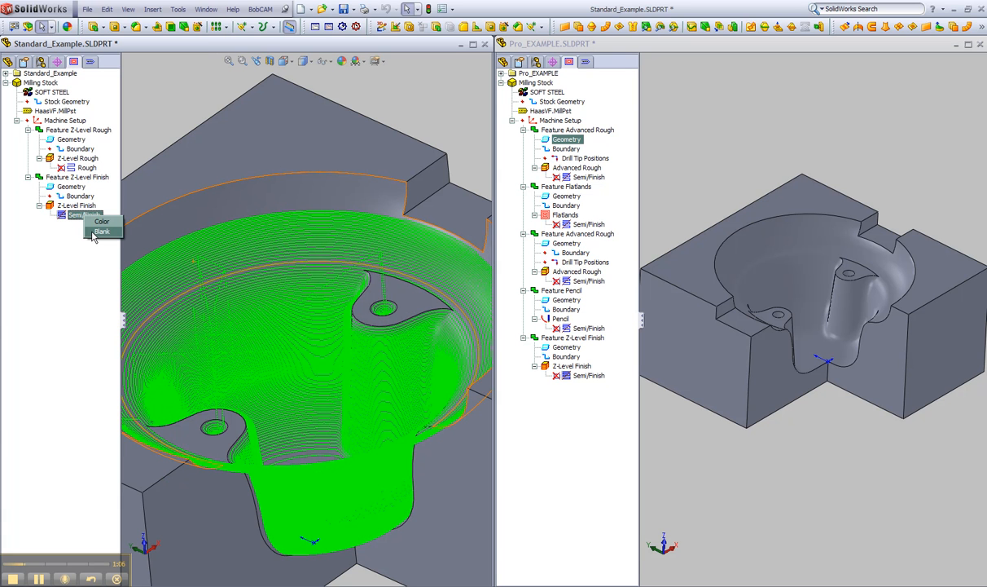
Hide the Standard finish toolpath and show the Pro Advanced Rough next to the Standard rough toolpath
{"action": "left_click", "coordinate": [103, 231]}
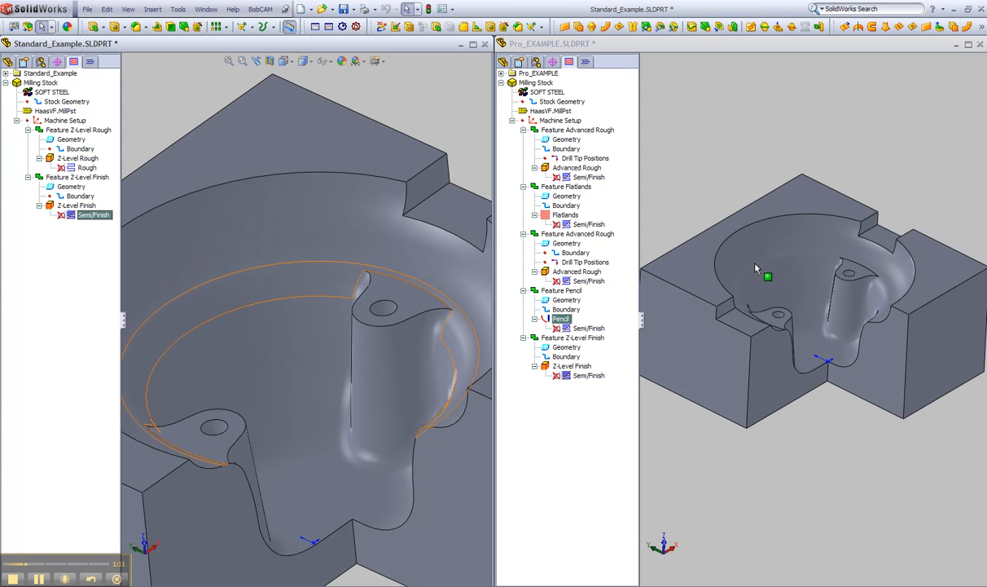
{"action": "left_click", "coordinate": [577, 130]}
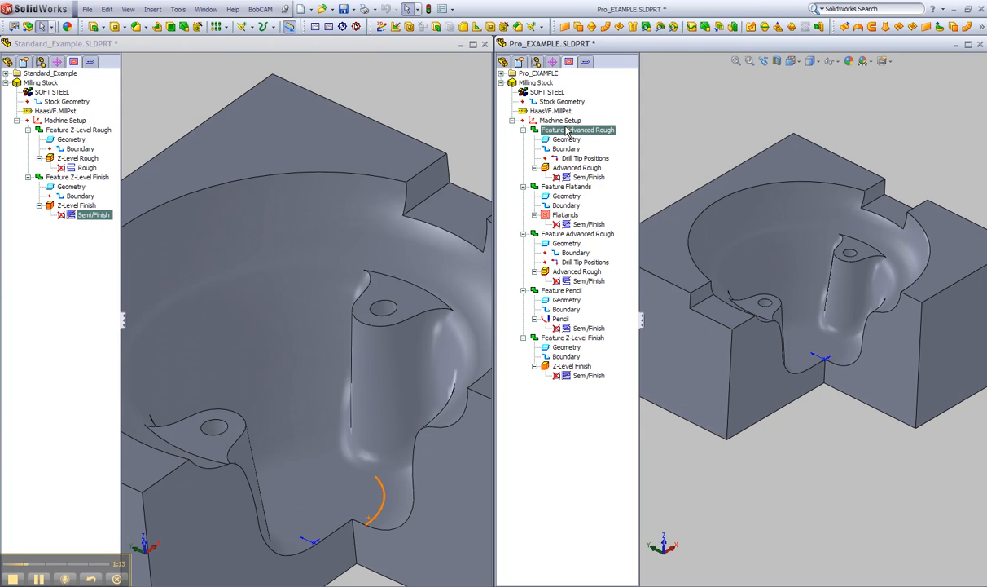
{"action": "left_click", "coordinate": [566, 186]}
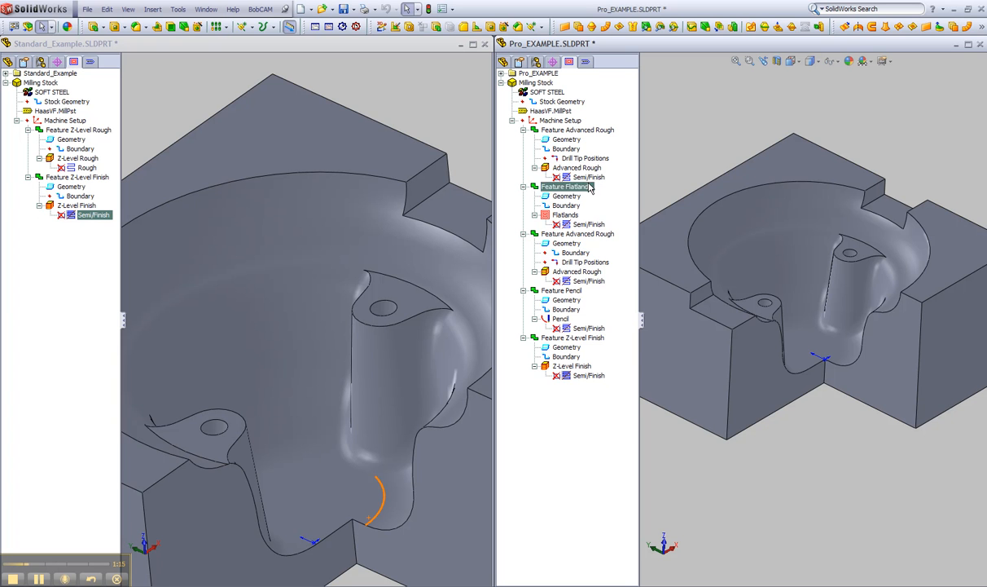
{"action": "left_click", "coordinate": [588, 176]}
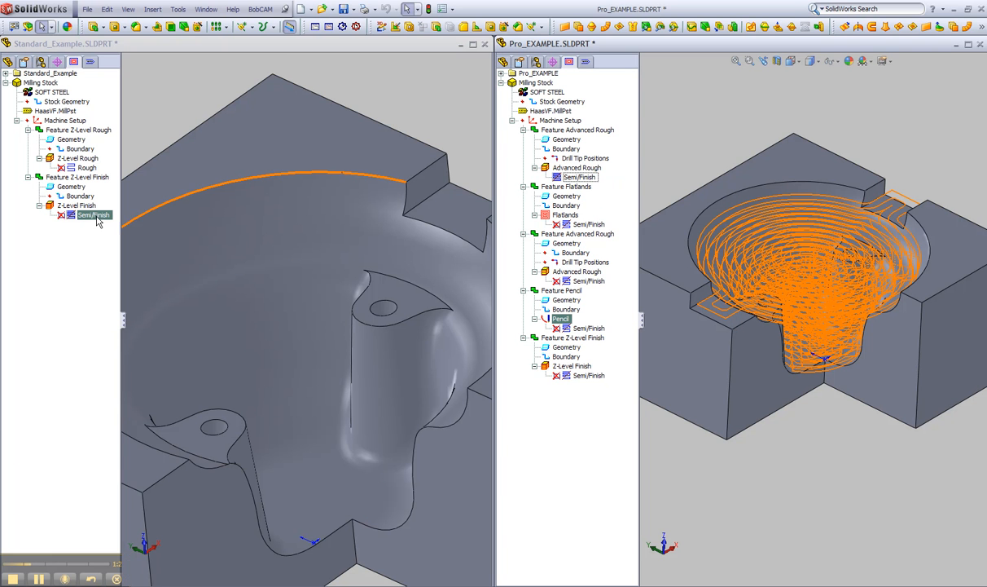
{"action": "right_click", "coordinate": [78, 176]}
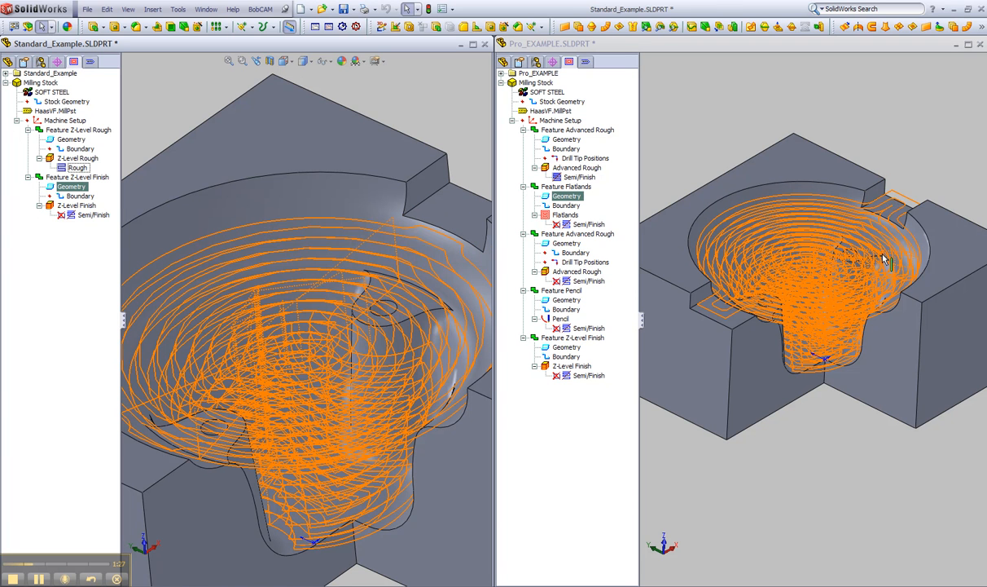
{"action": "mouse_move", "coordinate": [912, 198]}
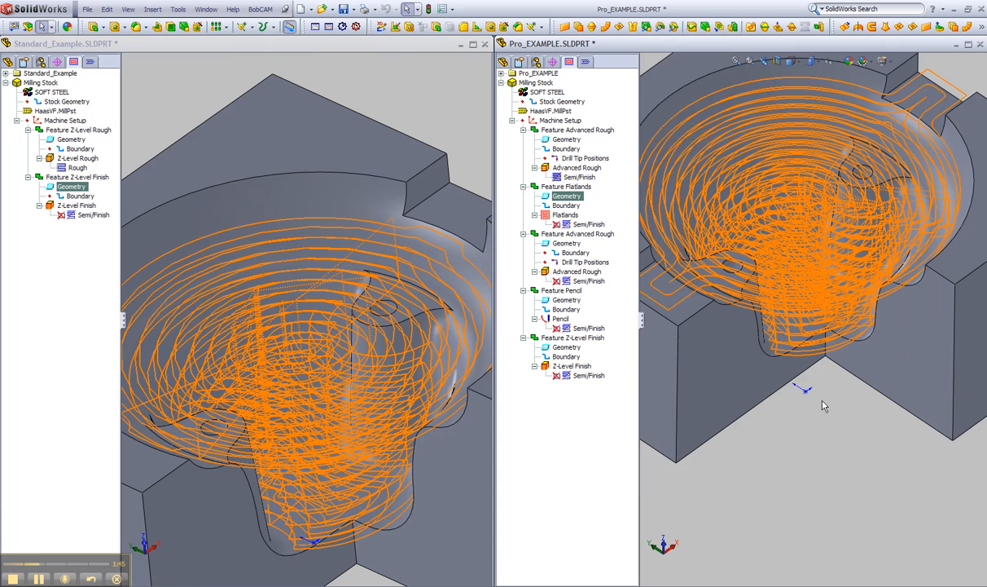
Hide the Pro part's first advanced roughing toolpath via its display options
{"action": "left_click", "coordinate": [576, 166]}
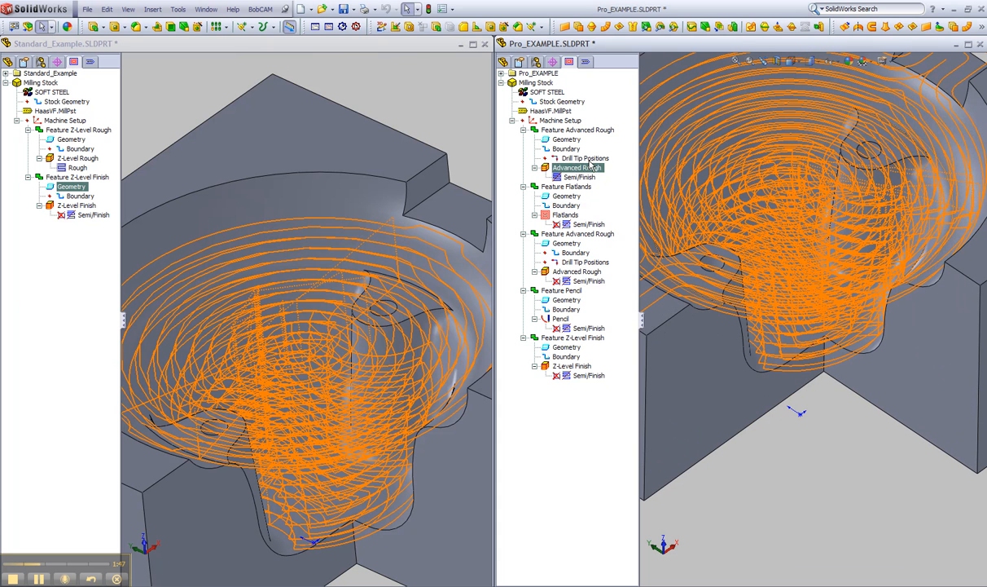
{"action": "right_click", "coordinate": [578, 178]}
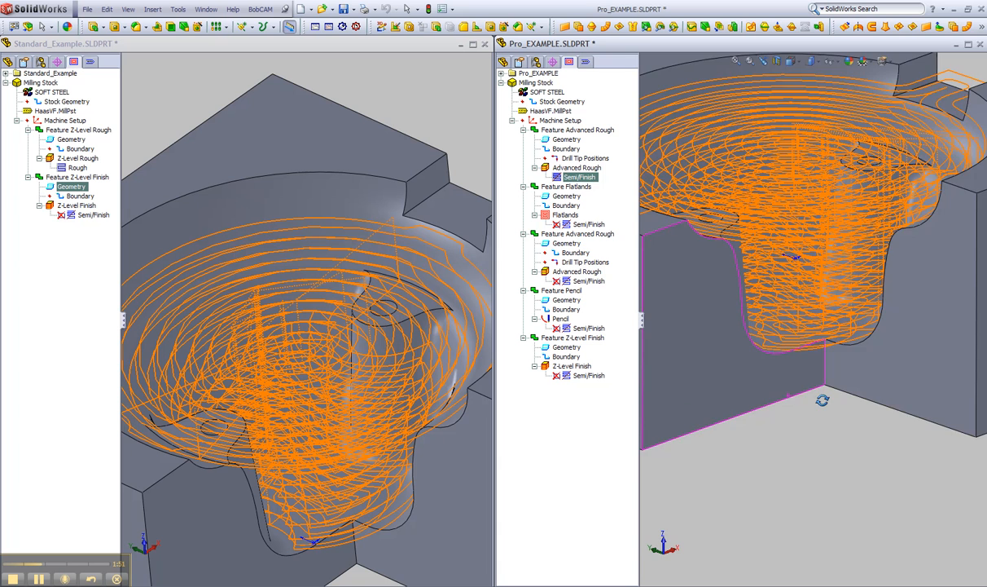
{"action": "right_click", "coordinate": [580, 176]}
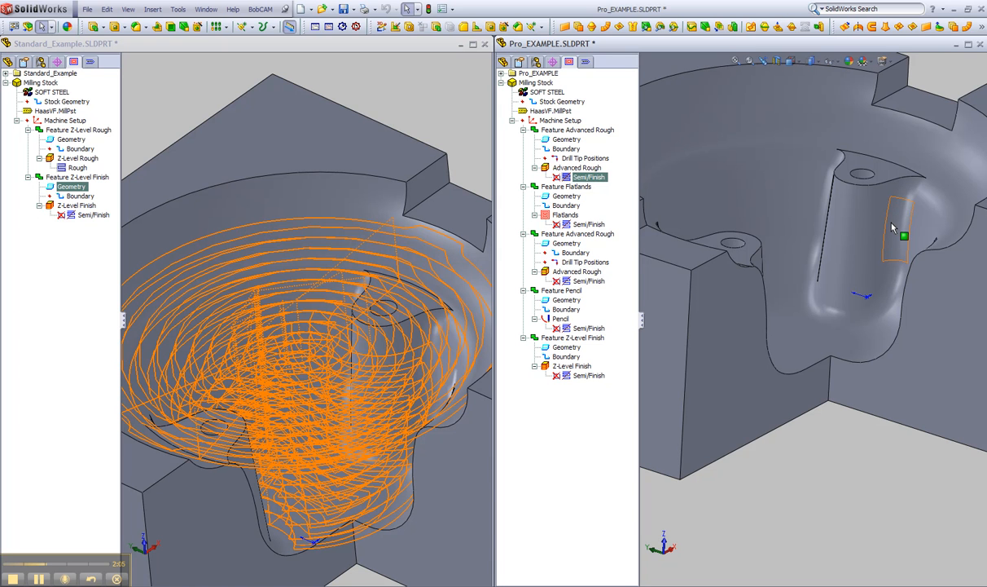
Display the second Advanced Rough (rest-roughing) toolpath on the Pro mold core
{"action": "left_click", "coordinate": [567, 140]}
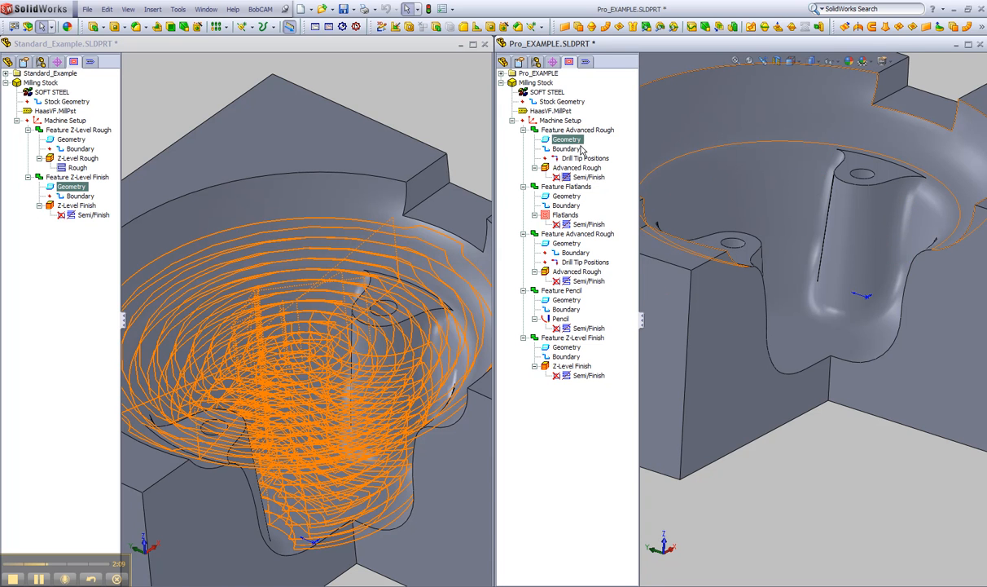
{"action": "left_click", "coordinate": [588, 175]}
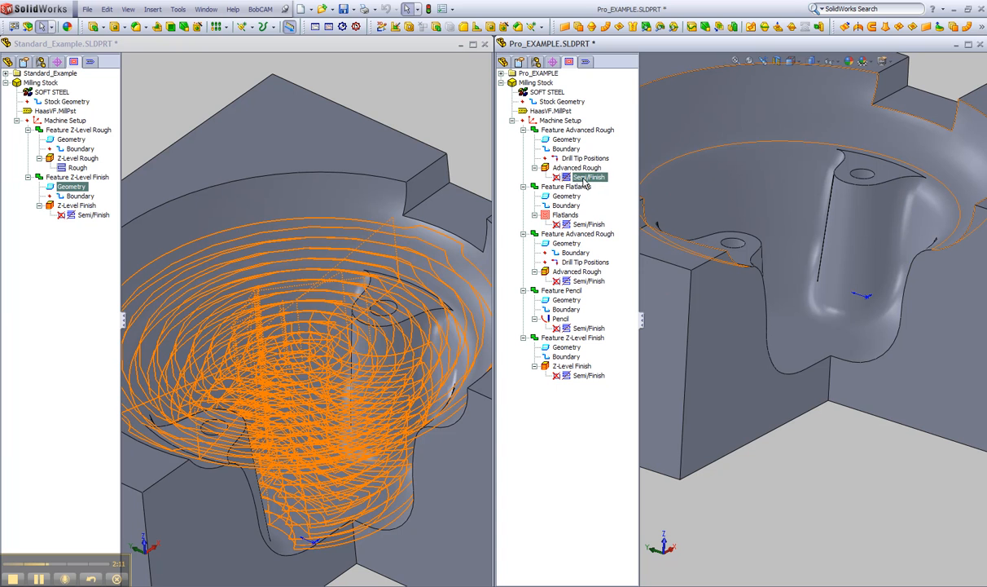
{"action": "left_click", "coordinate": [588, 280]}
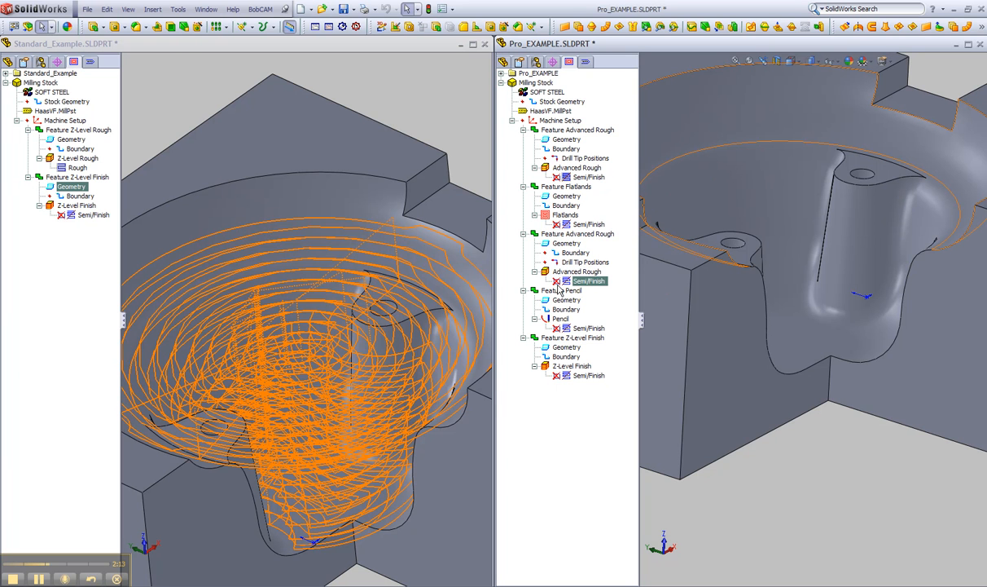
{"action": "left_click", "coordinate": [577, 271]}
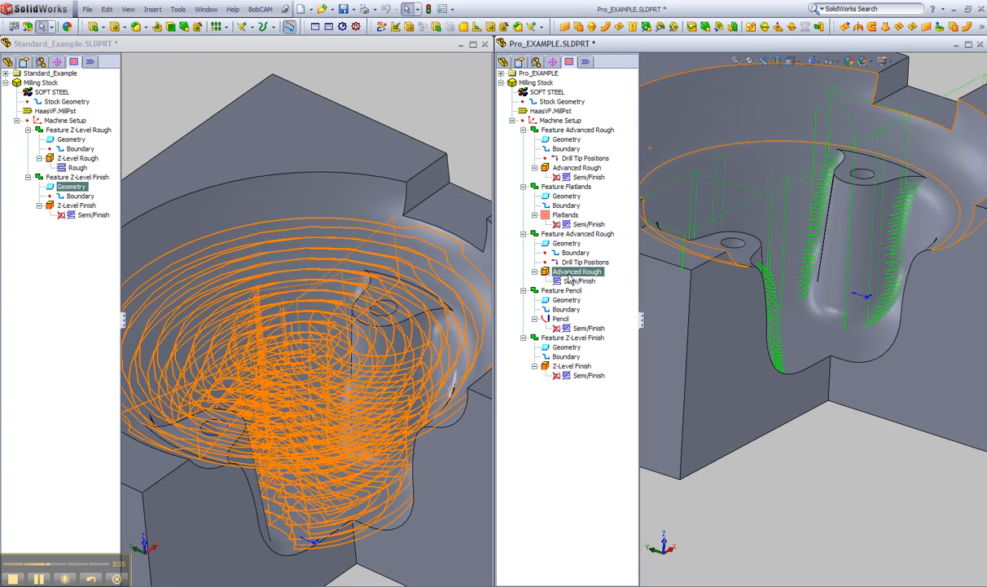
{"action": "double_click", "coordinate": [578, 271]}
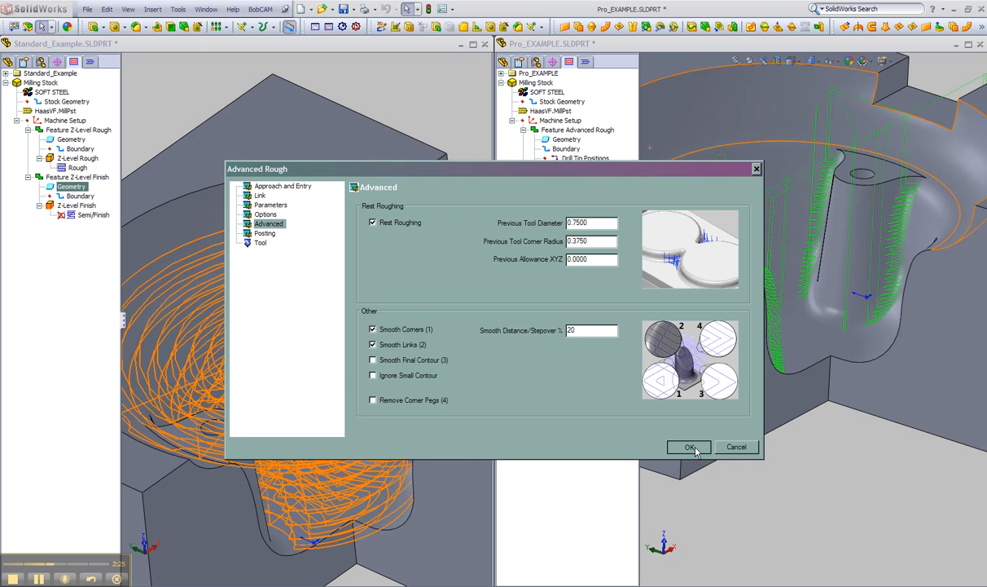
{"action": "left_click", "coordinate": [689, 446]}
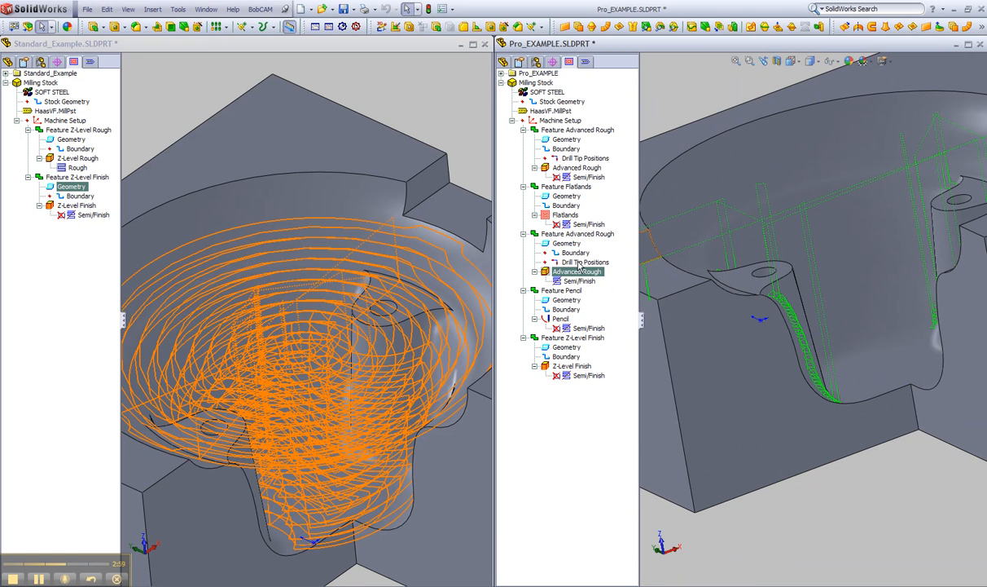
Show the Pro part's Flatlands toolpath and hide the Standard part's roughing toolpath
{"action": "left_click", "coordinate": [577, 235]}
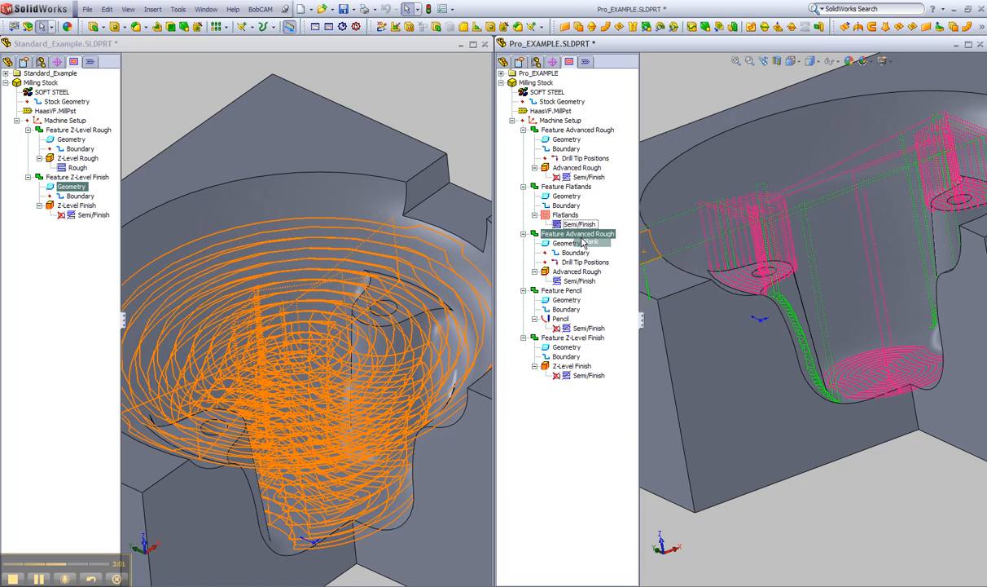
{"action": "left_click", "coordinate": [561, 290]}
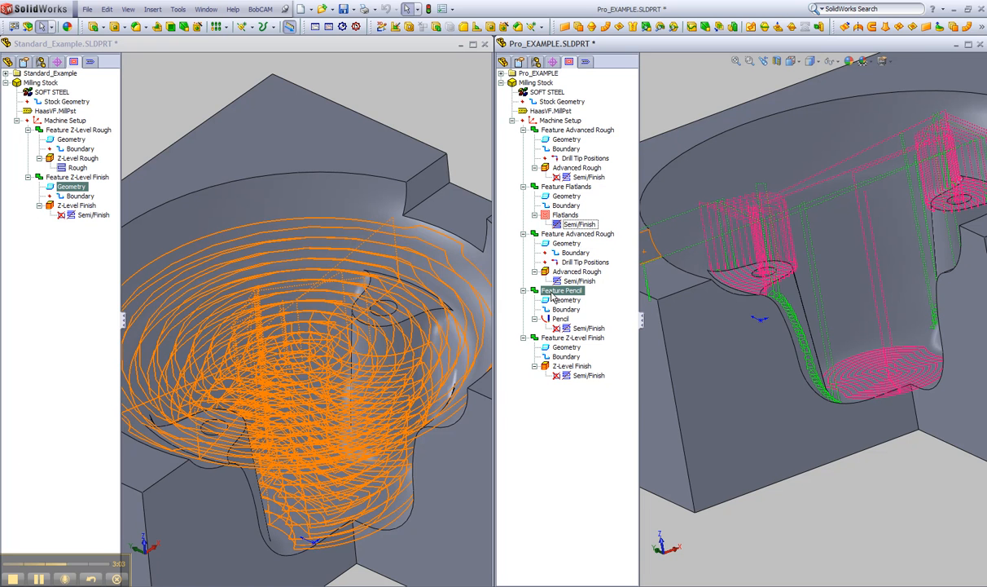
{"action": "left_click", "coordinate": [561, 290]}
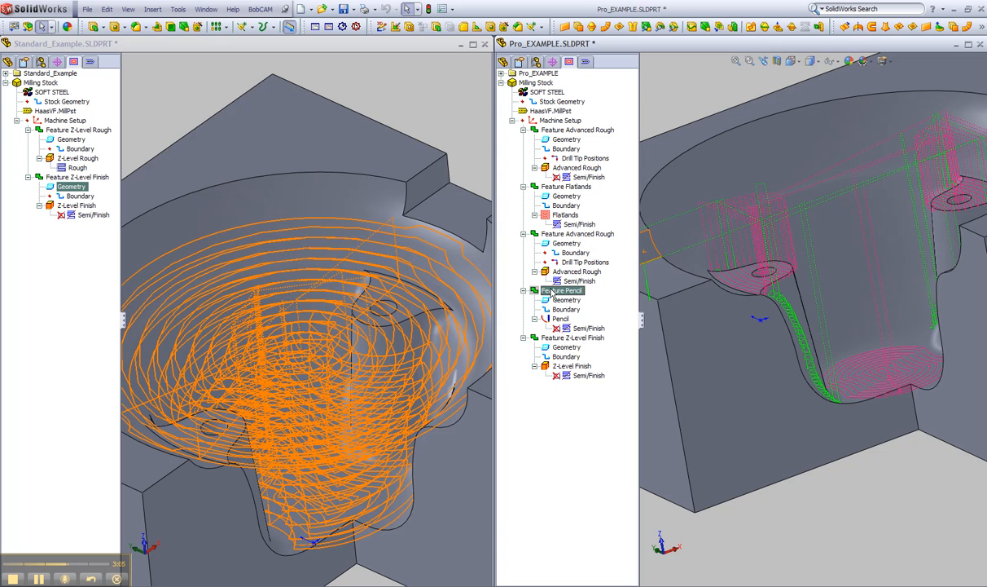
{"action": "left_click", "coordinate": [566, 215]}
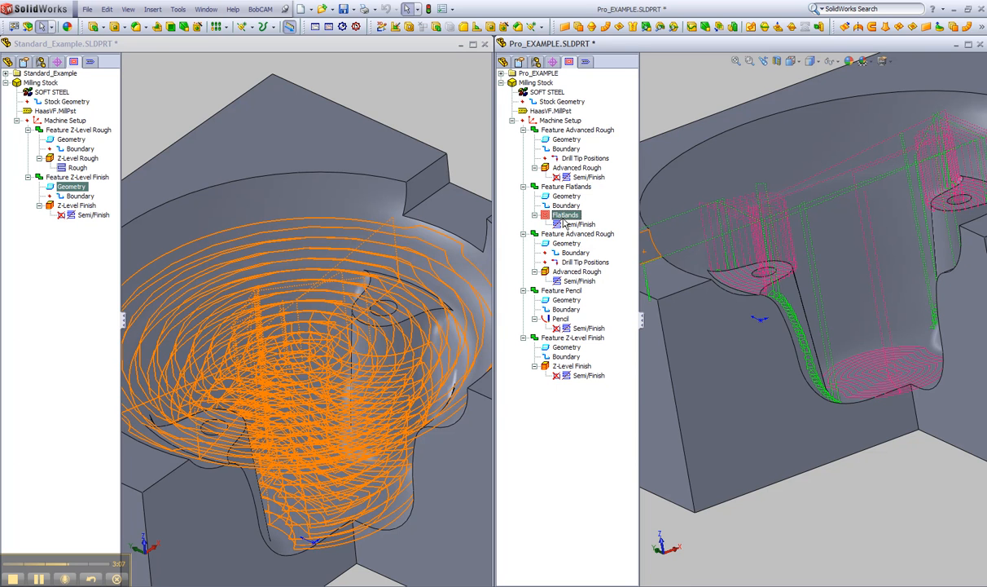
{"action": "right_click", "coordinate": [567, 327]}
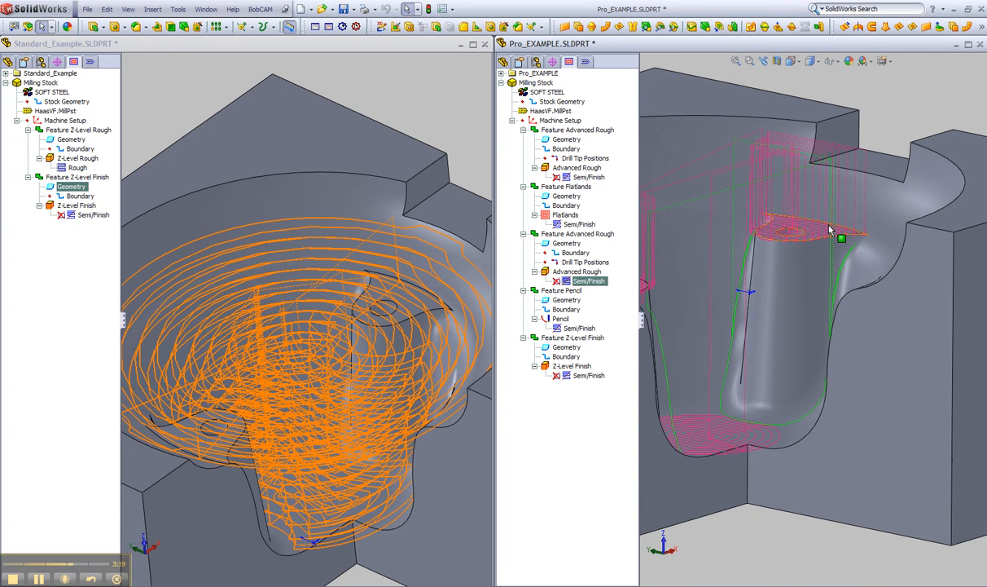
{"action": "mouse_move", "coordinate": [720, 437]}
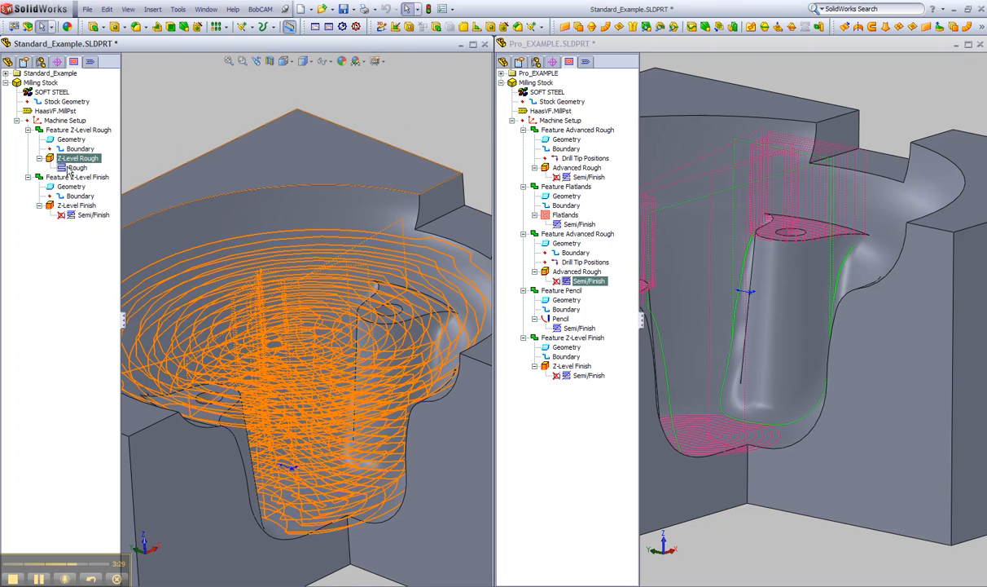
{"action": "left_click", "coordinate": [75, 166]}
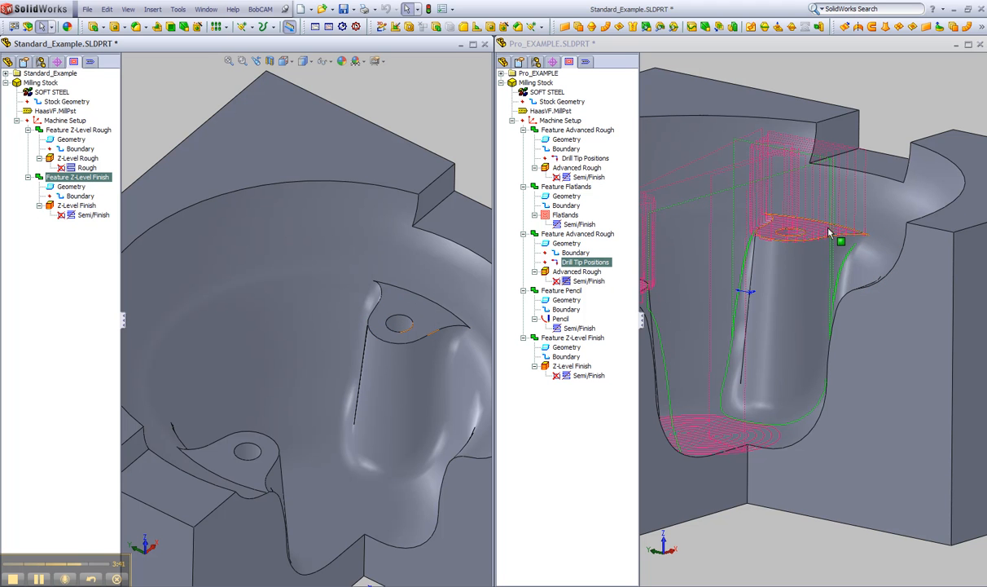
{"action": "mouse_move", "coordinate": [841, 242]}
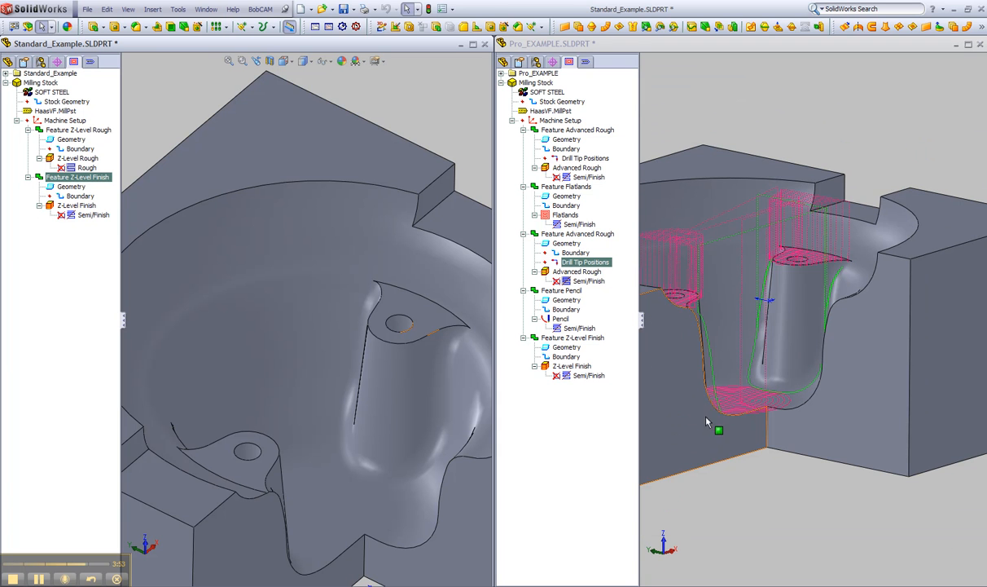
Hide the Flatlands toolpath and zoom on the rest-roughing path around the Pro core boss
{"action": "left_click", "coordinate": [577, 271]}
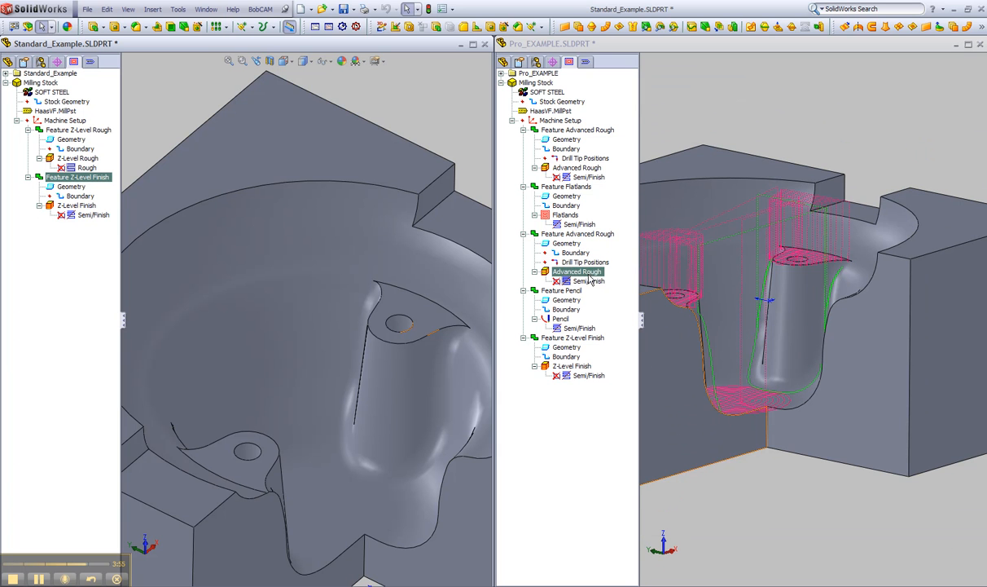
{"action": "right_click", "coordinate": [590, 280]}
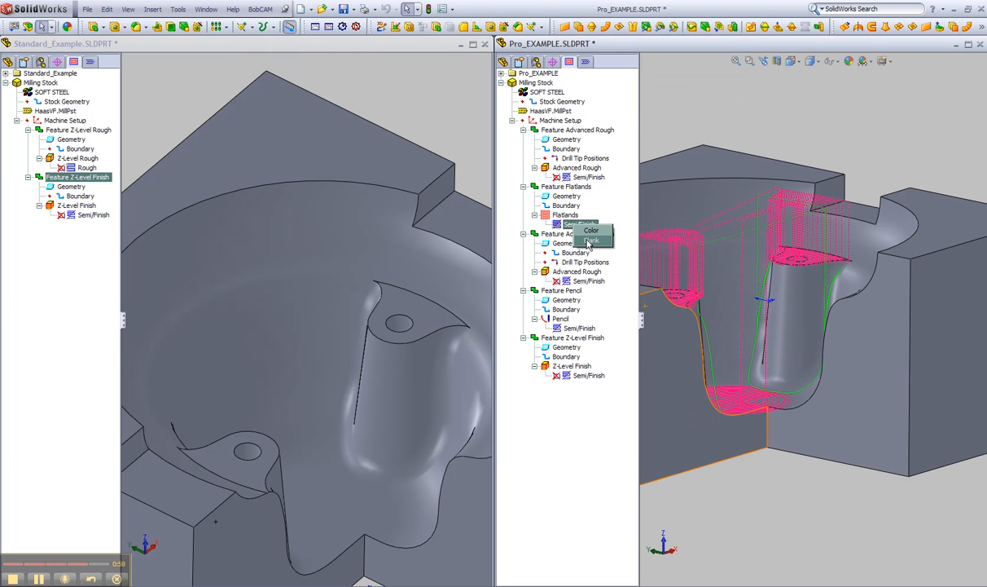
{"action": "left_click", "coordinate": [577, 235]}
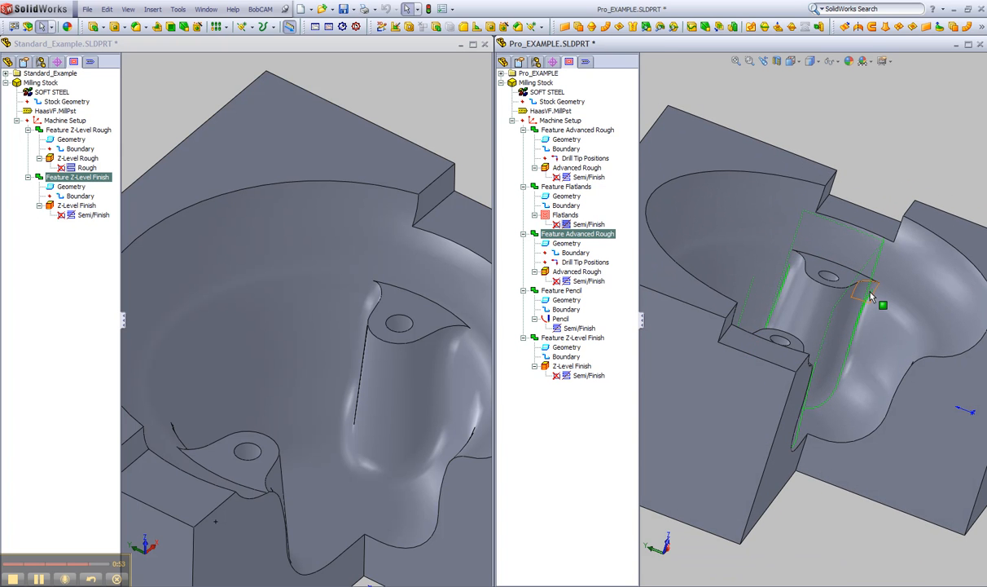
{"action": "left_click_drag", "start_coordinate": [871, 296], "coordinate": [818, 432]}
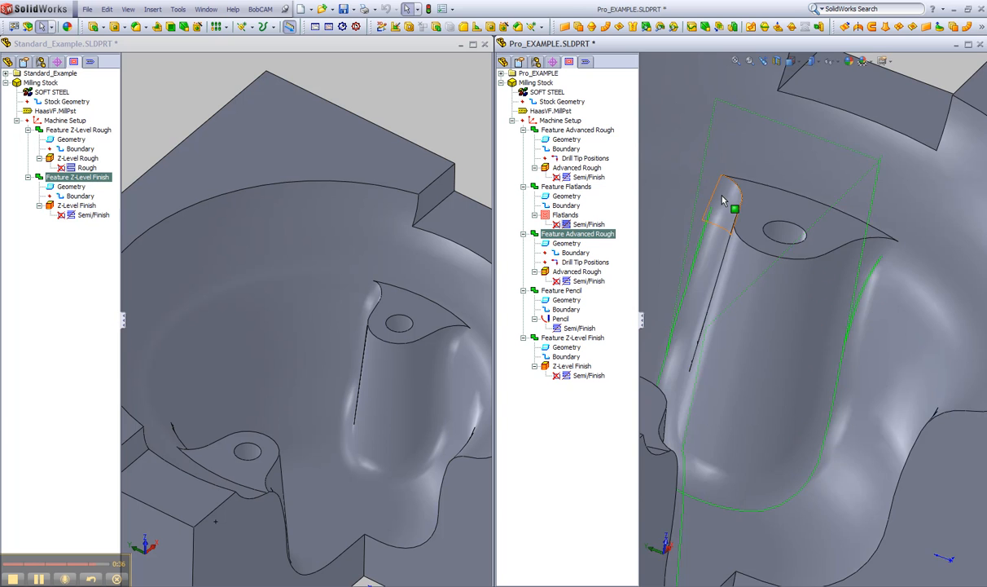
{"action": "left_click", "coordinate": [567, 300]}
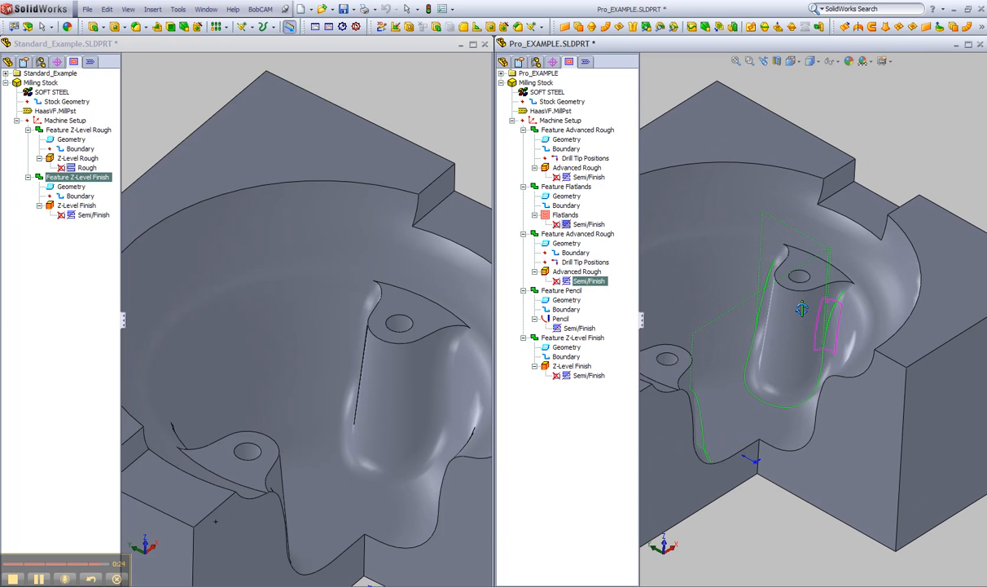
{"action": "mouse_move", "coordinate": [844, 290]}
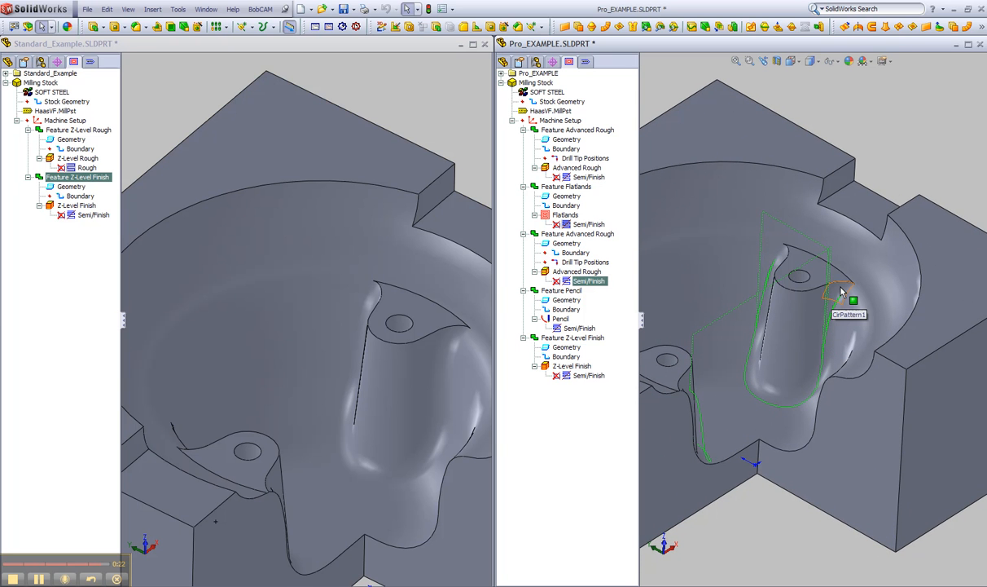